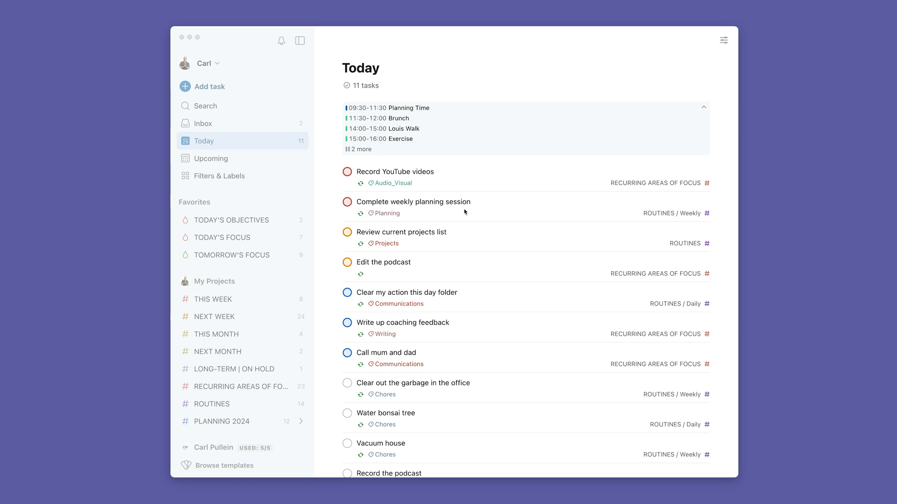
pyautogui.moveTo(384, 113)
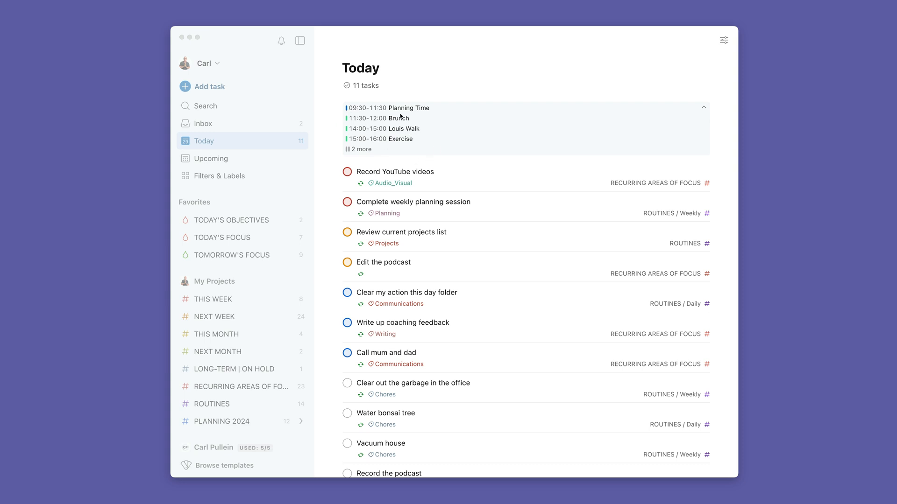
pyautogui.moveTo(367, 151)
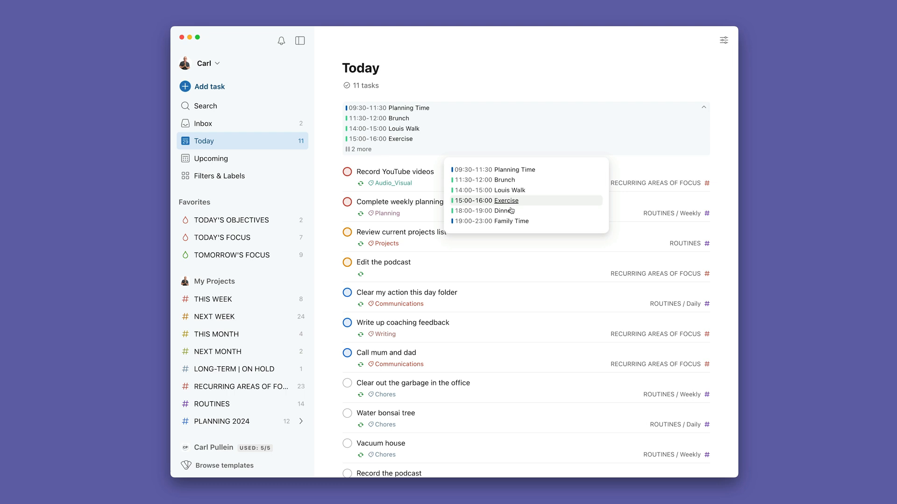
pyautogui.moveTo(504, 168)
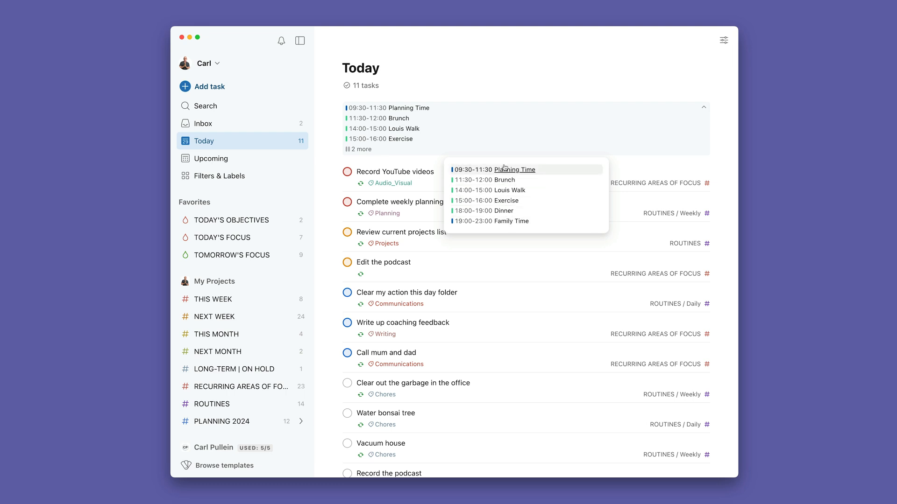
pyautogui.moveTo(369, 150)
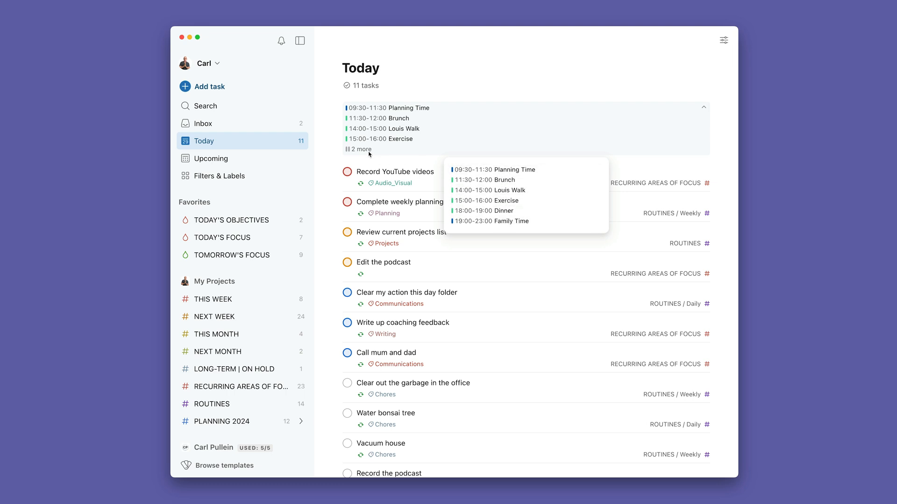
pyautogui.moveTo(488, 162)
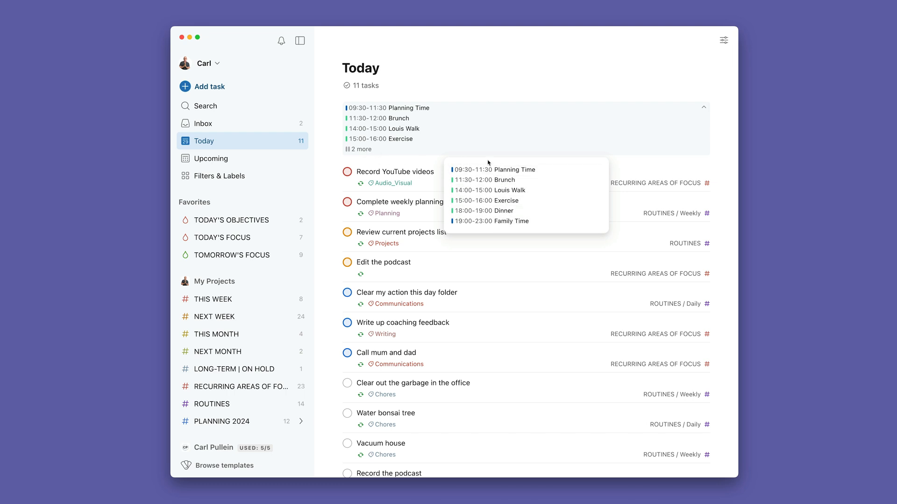
pyautogui.moveTo(703, 112)
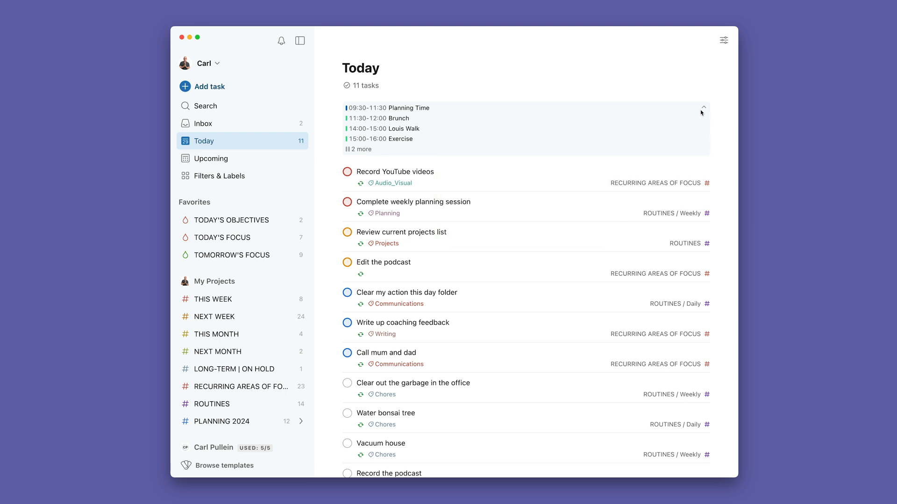
# Step: Collapse today's calendar events strip into one summary line above the 11 tasks
pyautogui.click(703, 107)
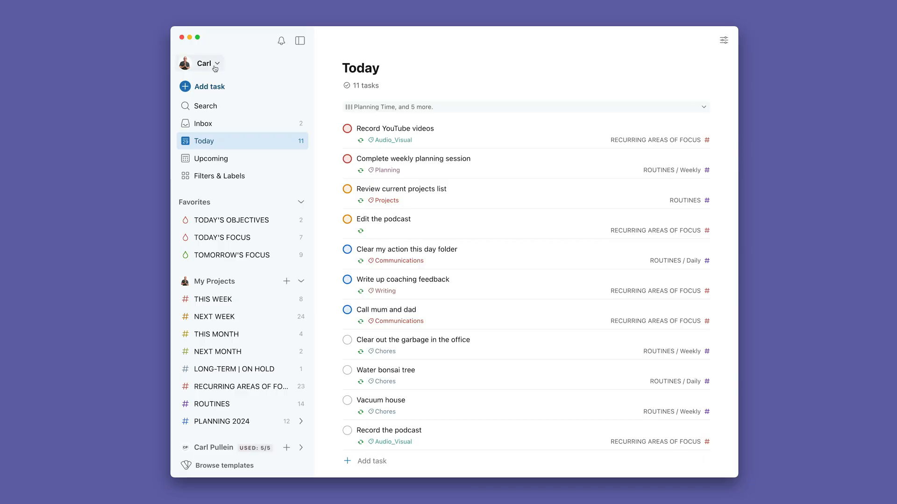
# Step: Open Settings from the account name menu to show the Account page
pyautogui.click(204, 63)
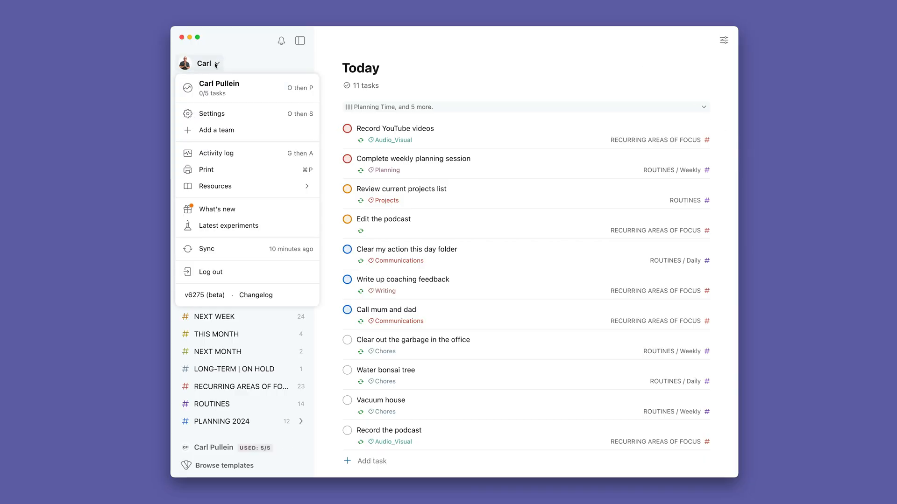
pyautogui.moveTo(194, 62)
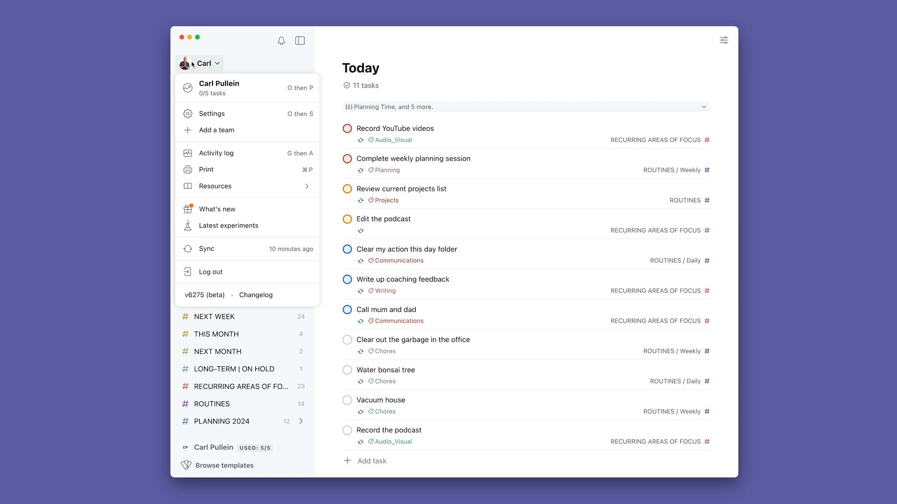
pyautogui.click(213, 114)
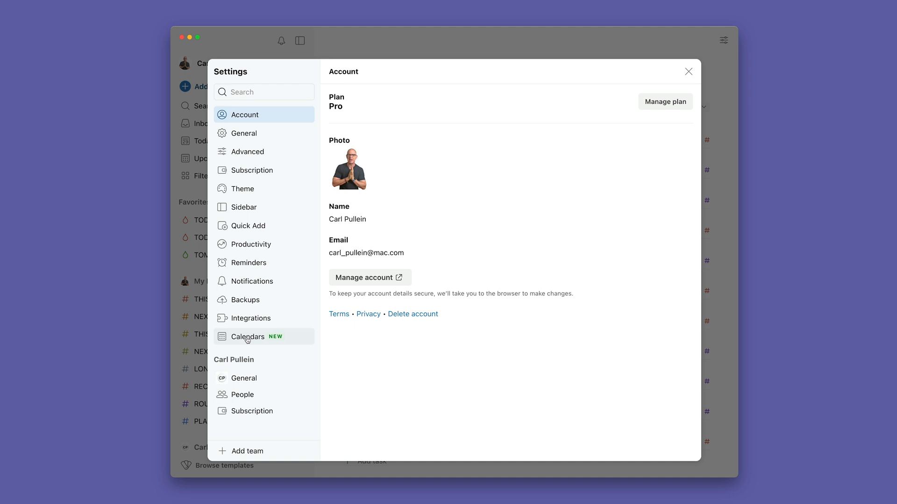
pyautogui.moveTo(269, 344)
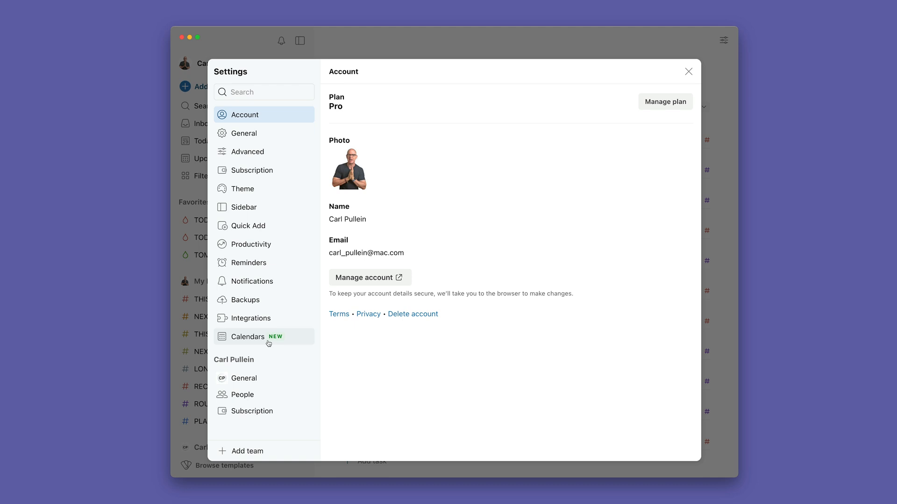
pyautogui.moveTo(257, 340)
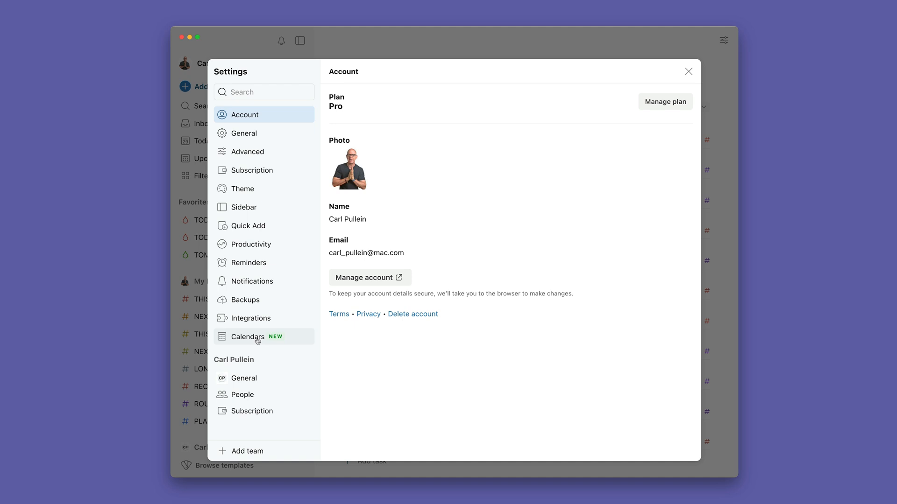
# Step: Show the Calendars page with the connected Google Calendar and each calendar's visibility
pyautogui.click(247, 337)
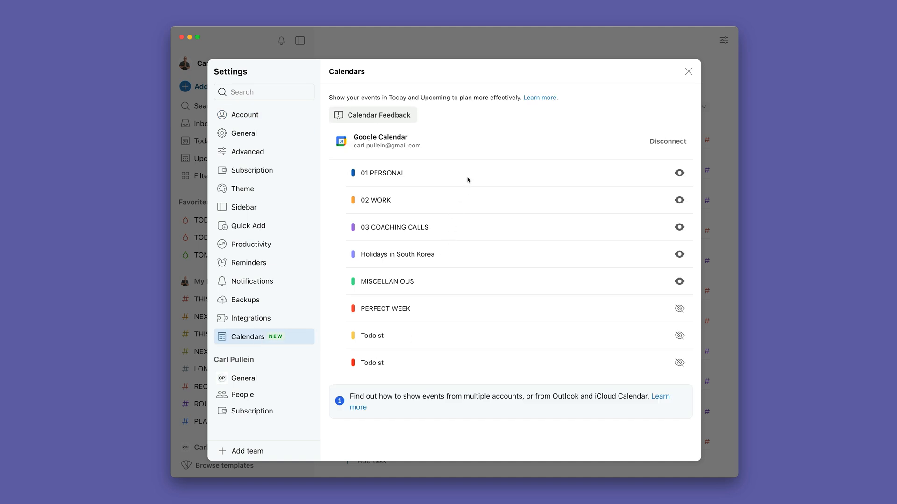
pyautogui.moveTo(487, 253)
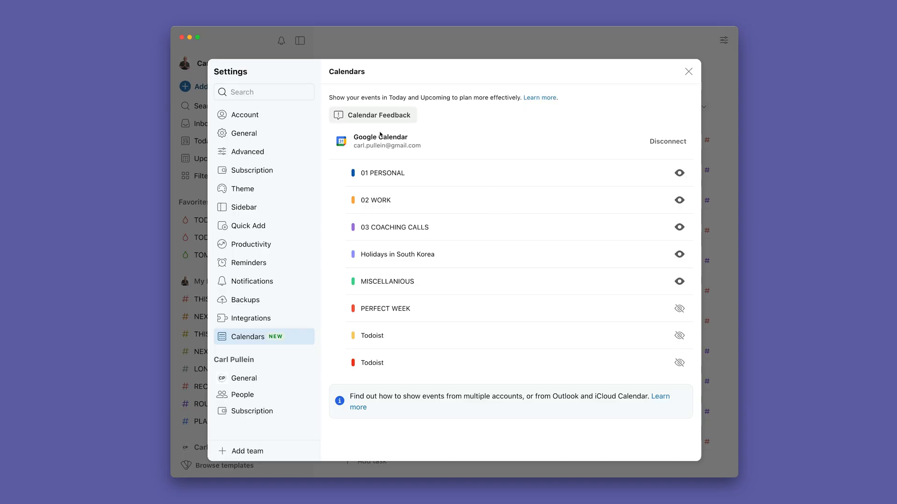
pyautogui.moveTo(389, 338)
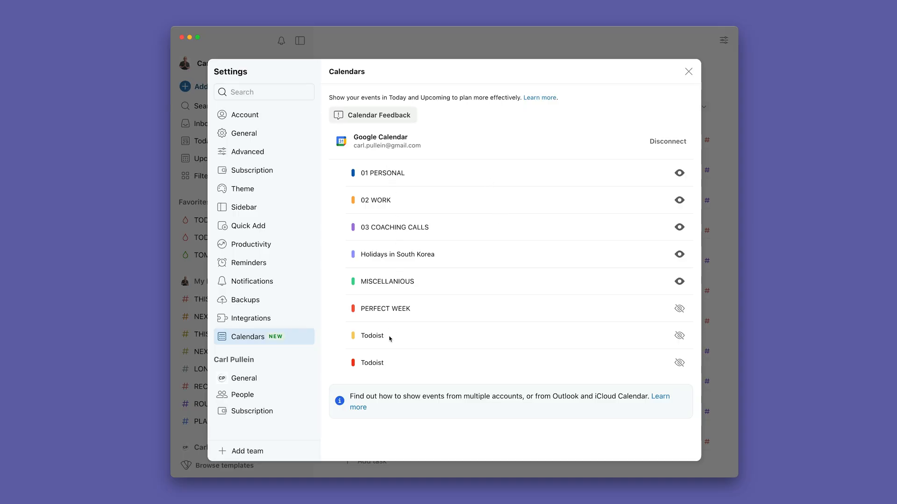
pyautogui.moveTo(451, 265)
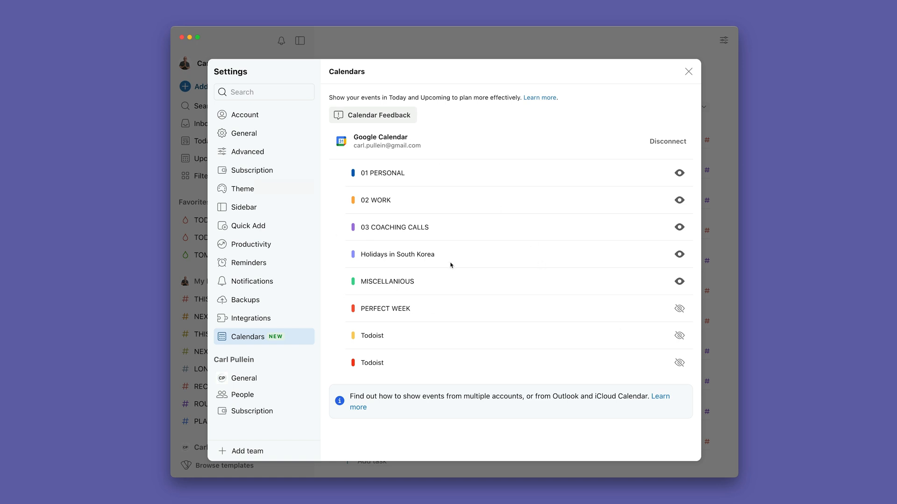
pyautogui.moveTo(441, 261)
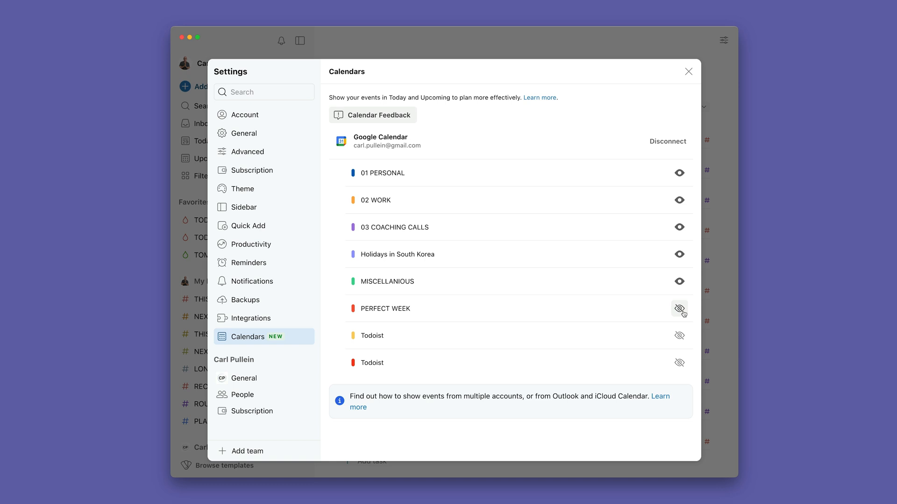
pyautogui.moveTo(679, 308)
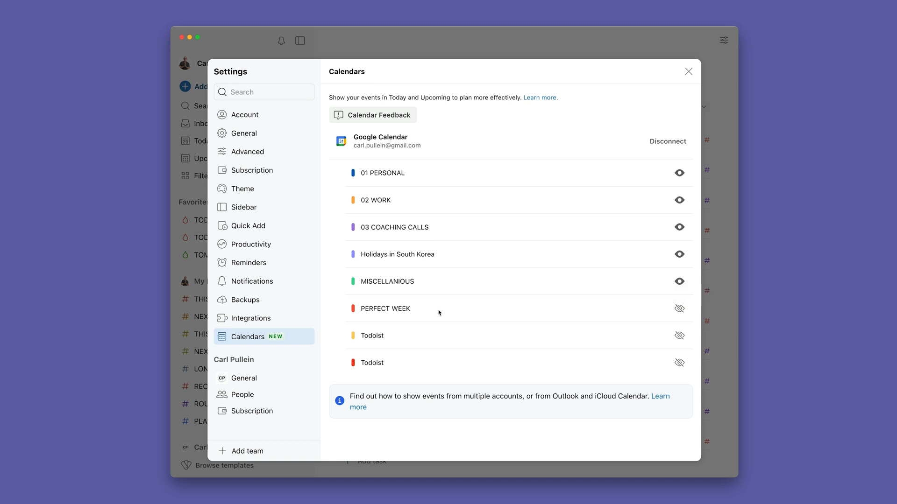
pyautogui.moveTo(433, 354)
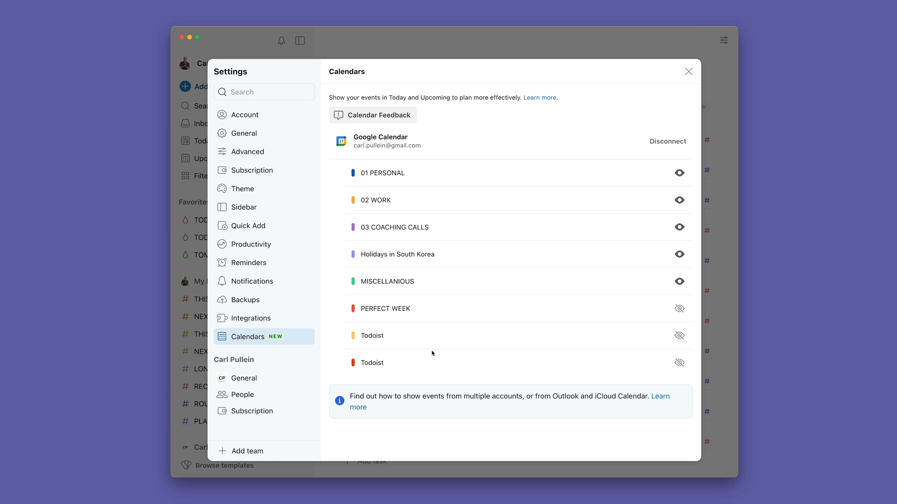
pyautogui.moveTo(432, 373)
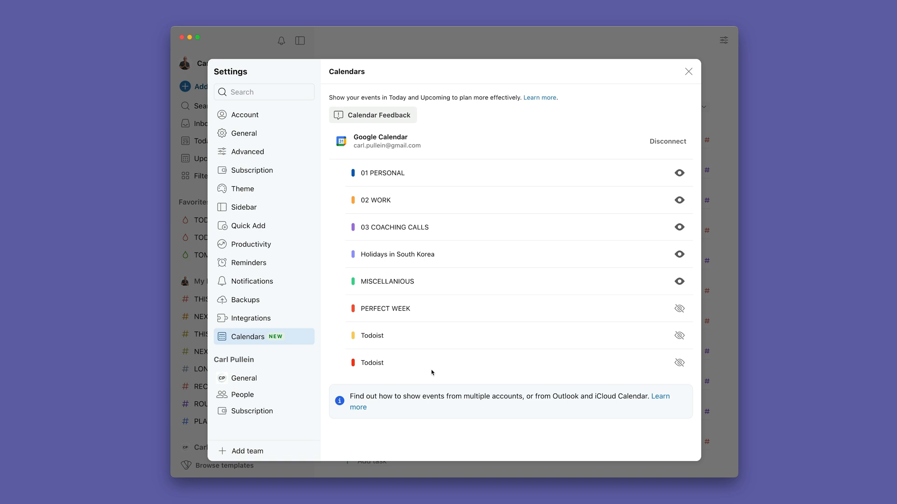
pyautogui.moveTo(419, 285)
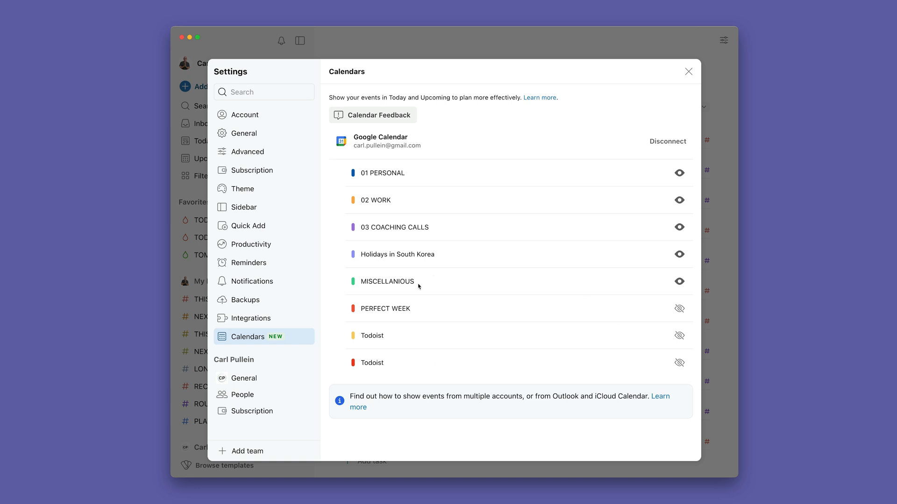
pyautogui.moveTo(387, 198)
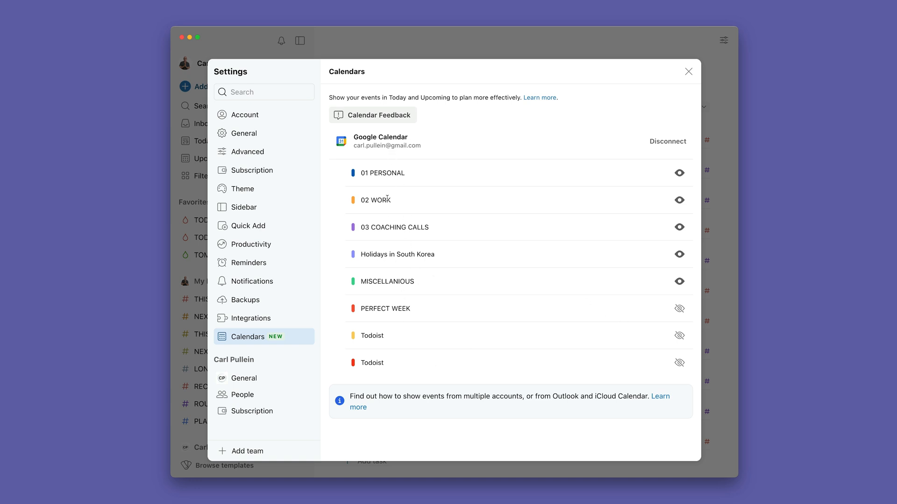
pyautogui.moveTo(236, 82)
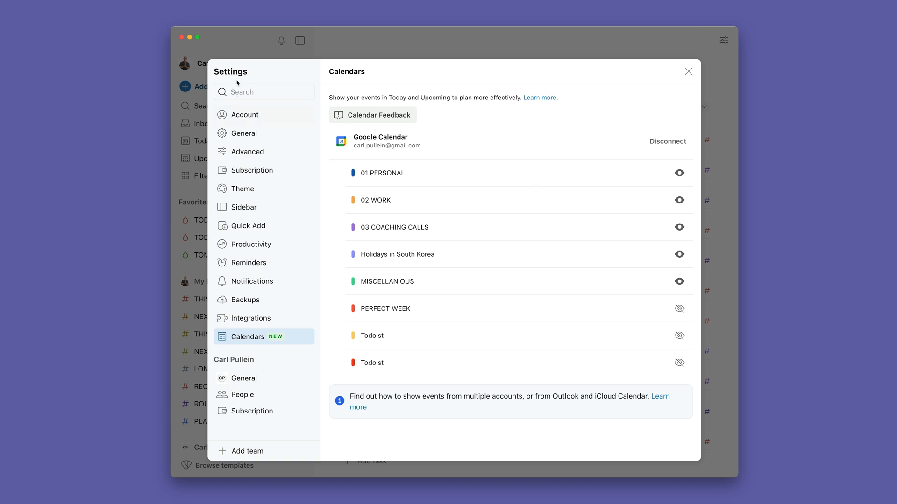
# Step: Close Settings and switch to the Upcoming weekly calendar view
pyautogui.click(688, 71)
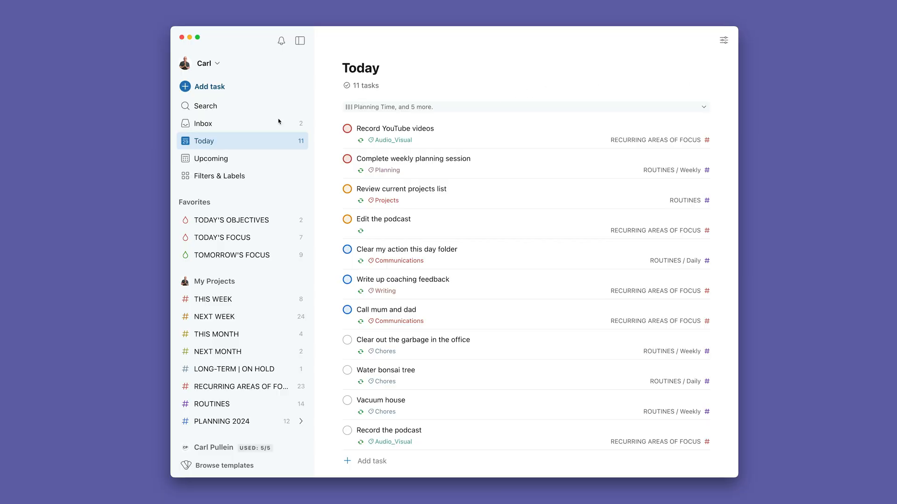
pyautogui.click(210, 158)
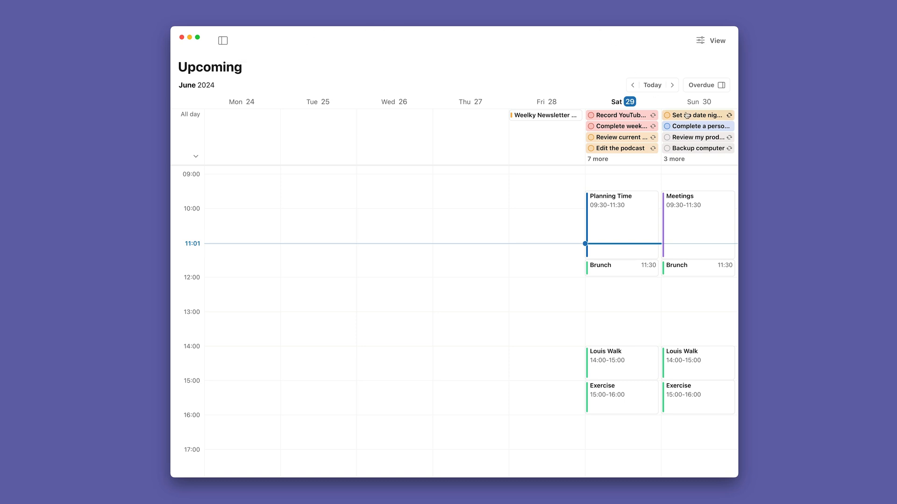
# Step: Advance to July 1–7, scroll its timeline, and preview 'Write This week's Learning Note'
pyautogui.click(672, 85)
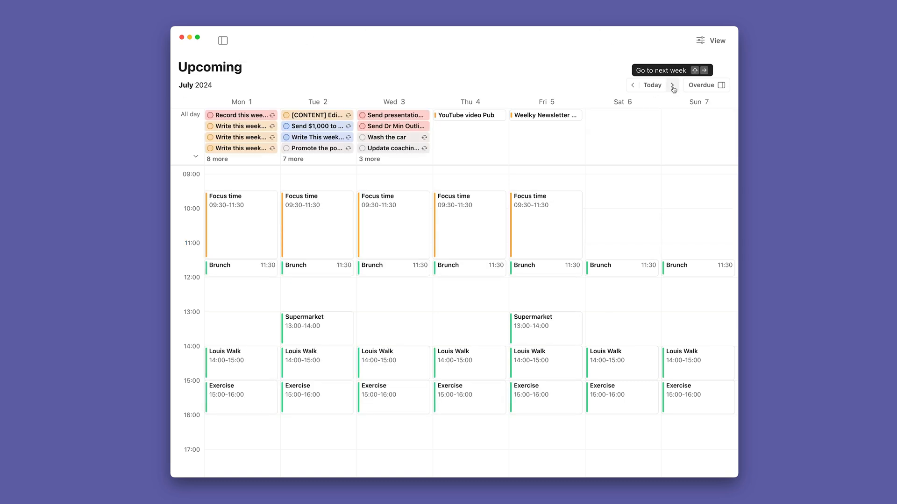
pyautogui.scroll(-3)
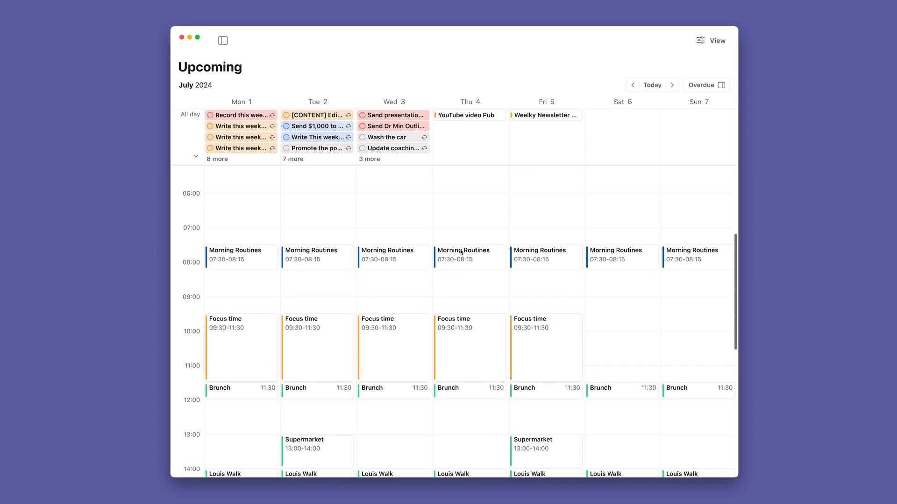
pyautogui.scroll(-3)
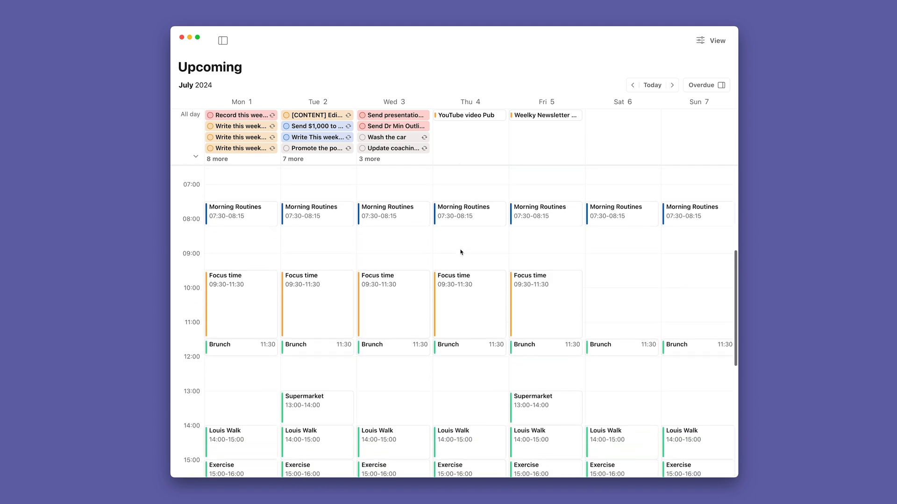
pyautogui.scroll(-3)
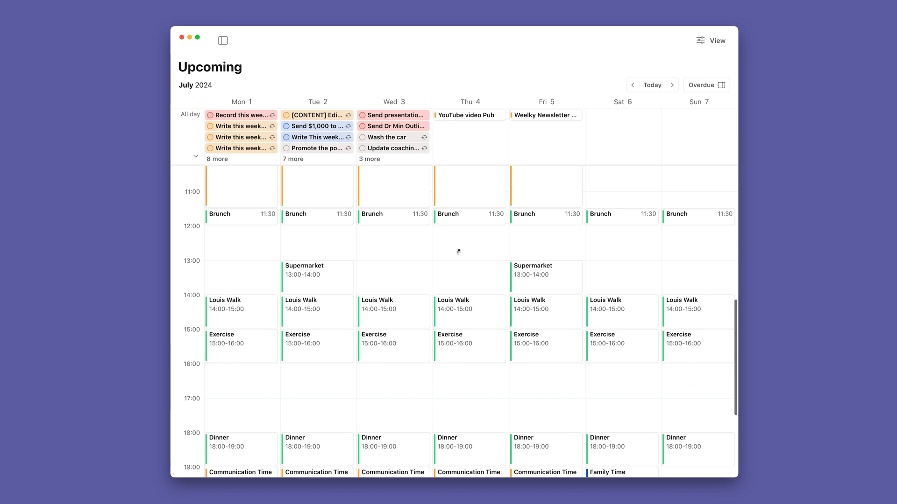
pyautogui.scroll(-3)
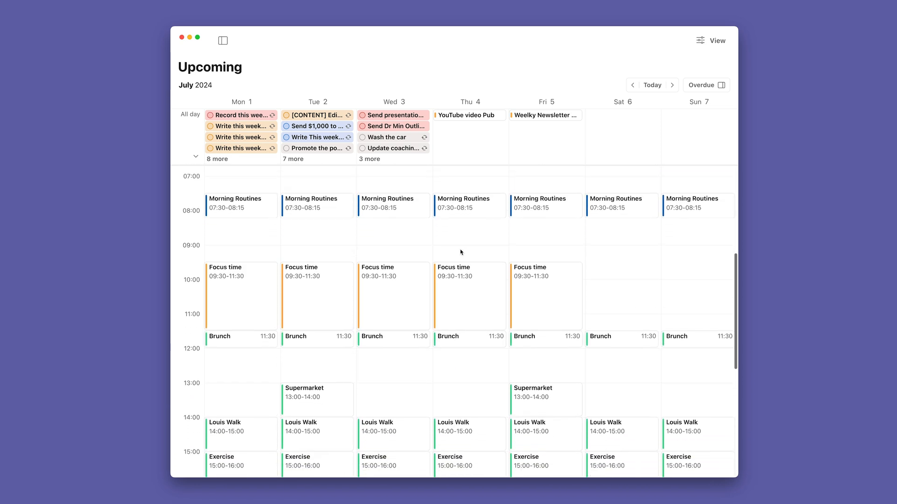
pyautogui.scroll(-3)
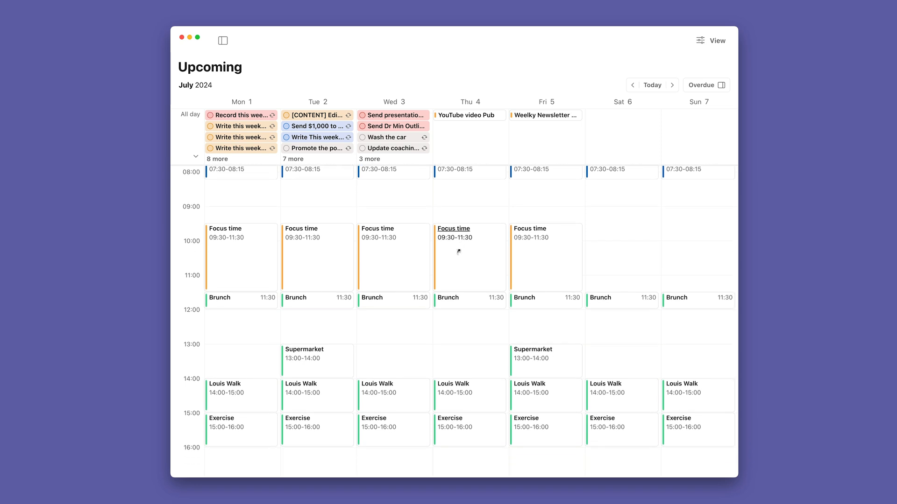
pyautogui.scroll(-3)
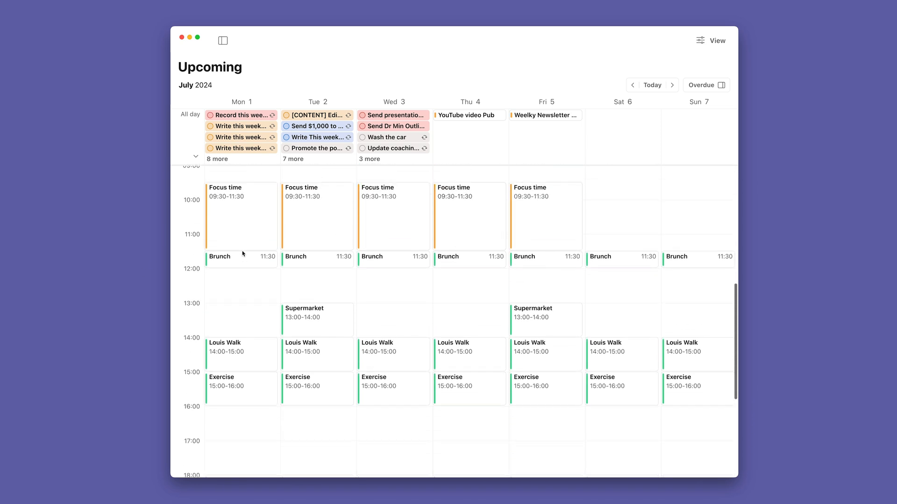
pyautogui.scroll(-3)
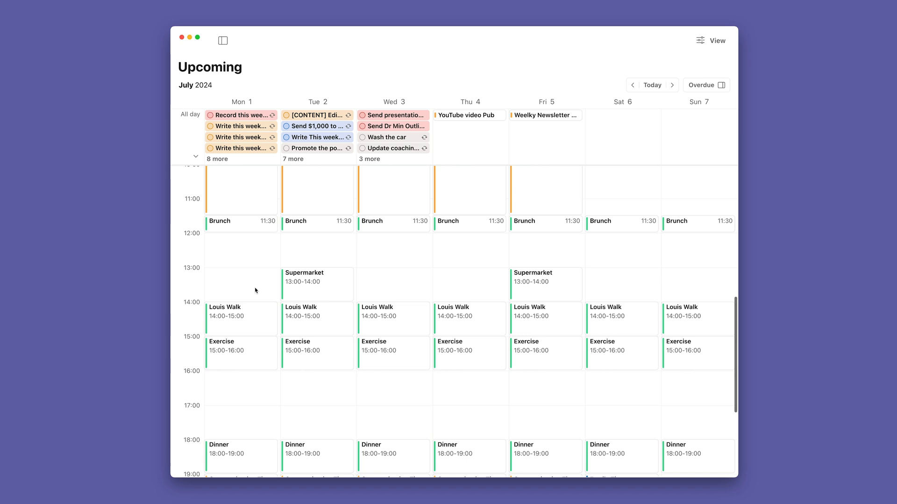
pyautogui.scroll(-3)
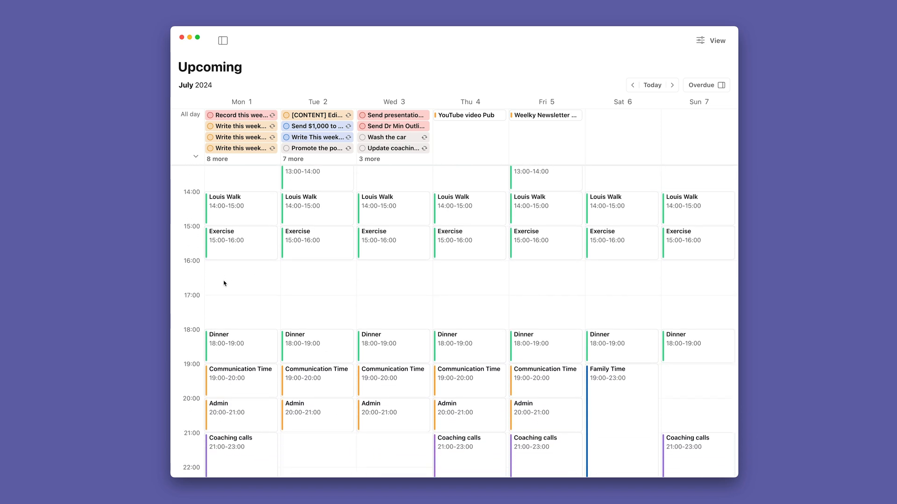
pyautogui.scroll(-3)
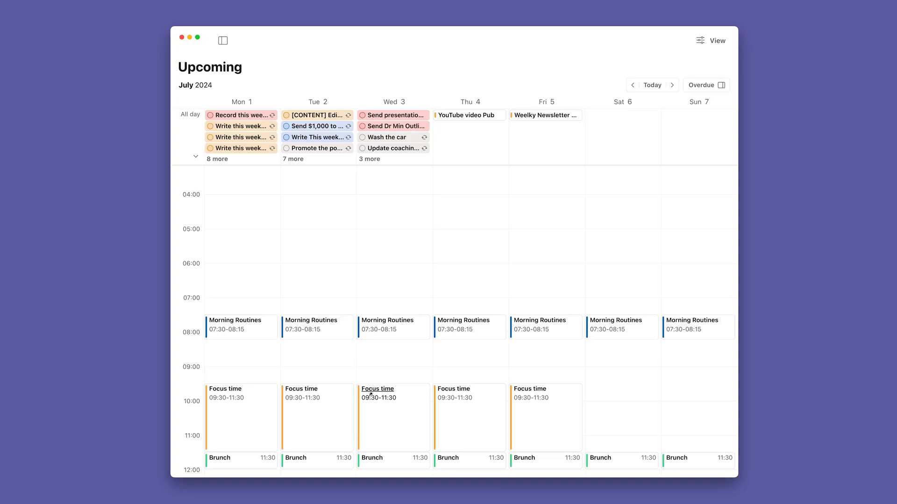
pyautogui.scroll(-3)
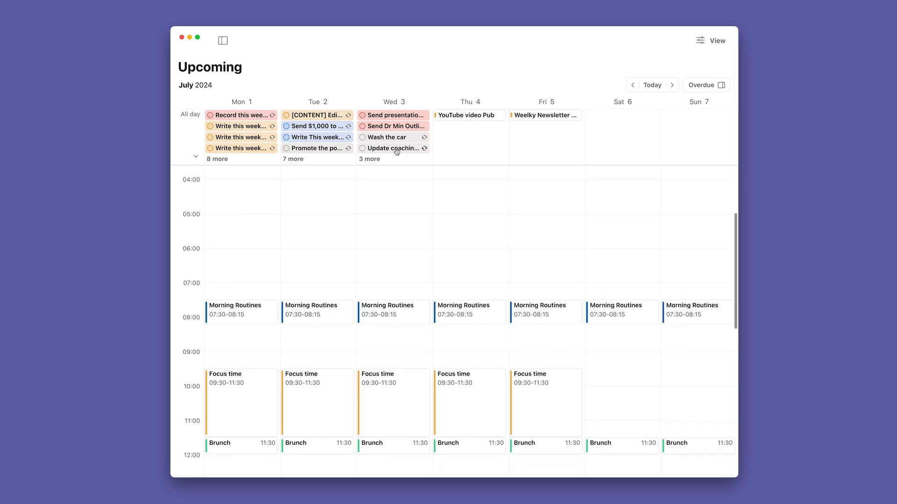
pyautogui.click(318, 137)
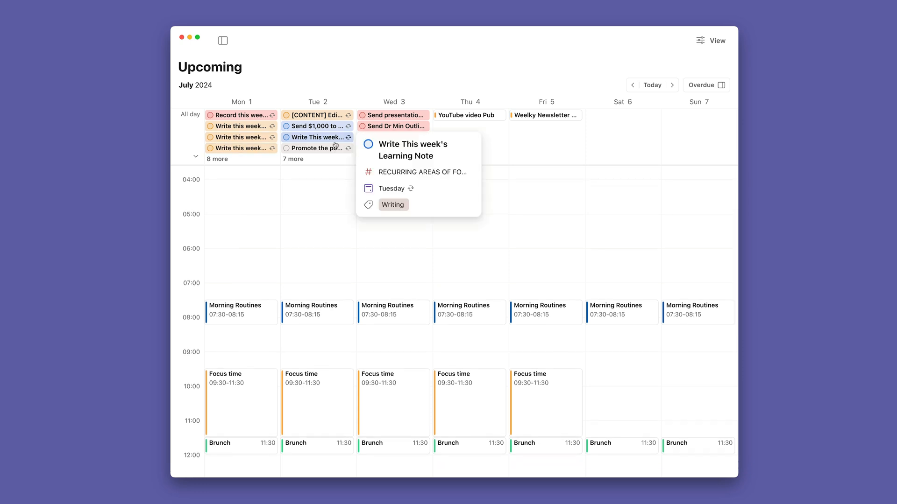
pyautogui.moveTo(294, 208)
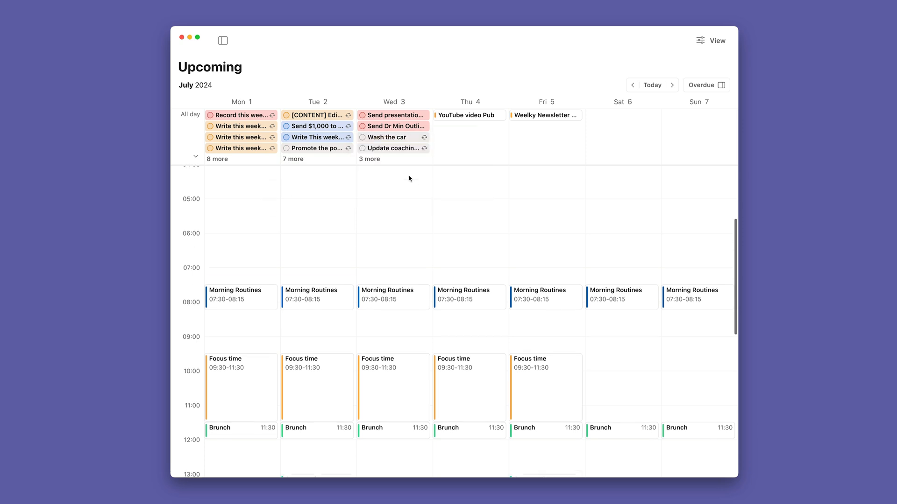
pyautogui.scroll(-3)
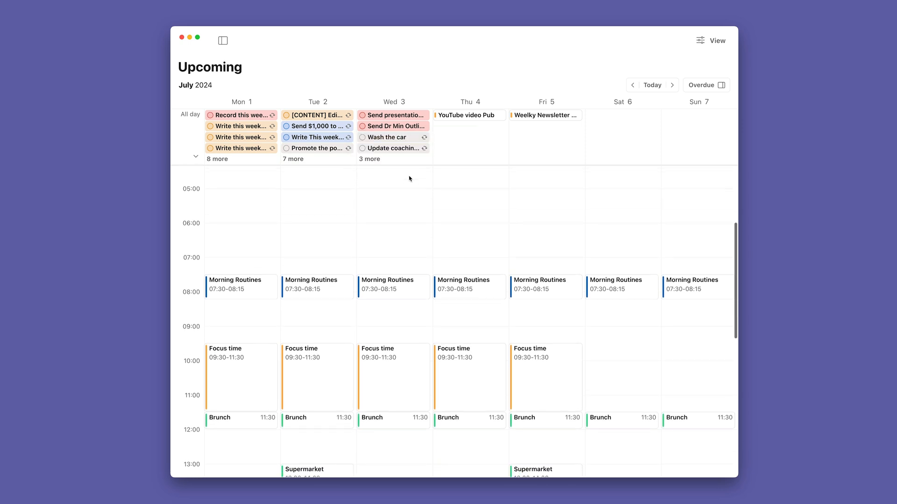
pyautogui.moveTo(535, 185)
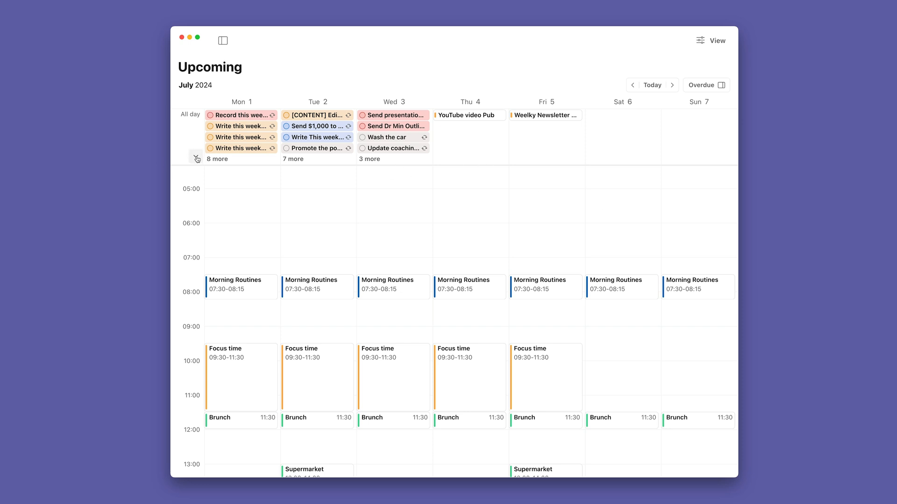
pyautogui.moveTo(196, 158)
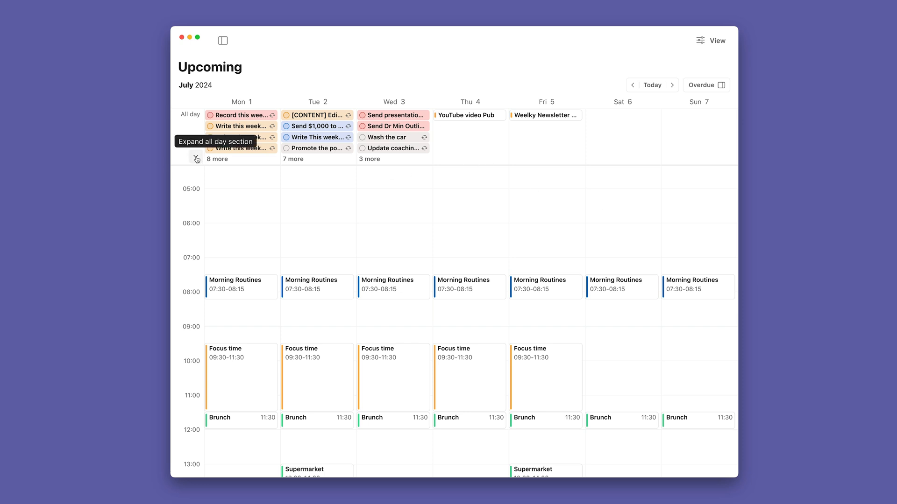
# Step: Expand the All day row to list every task per day, then scroll down
pyautogui.click(196, 157)
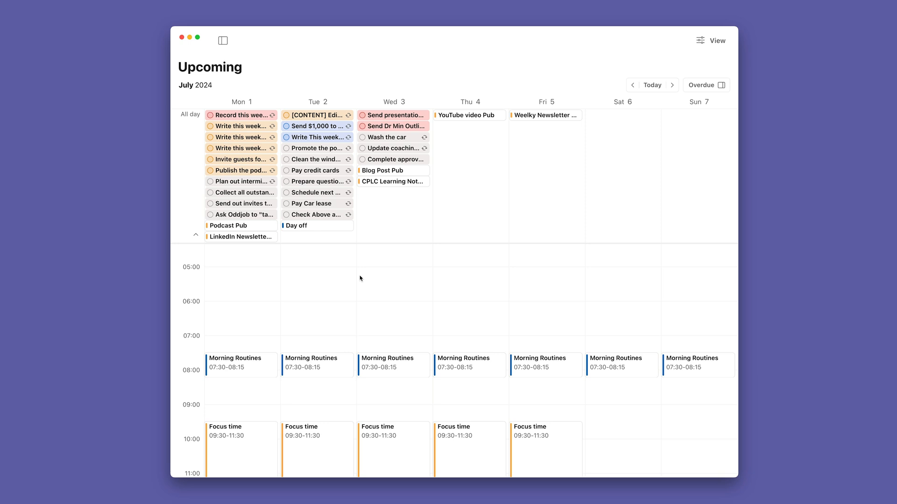
pyautogui.scroll(-3)
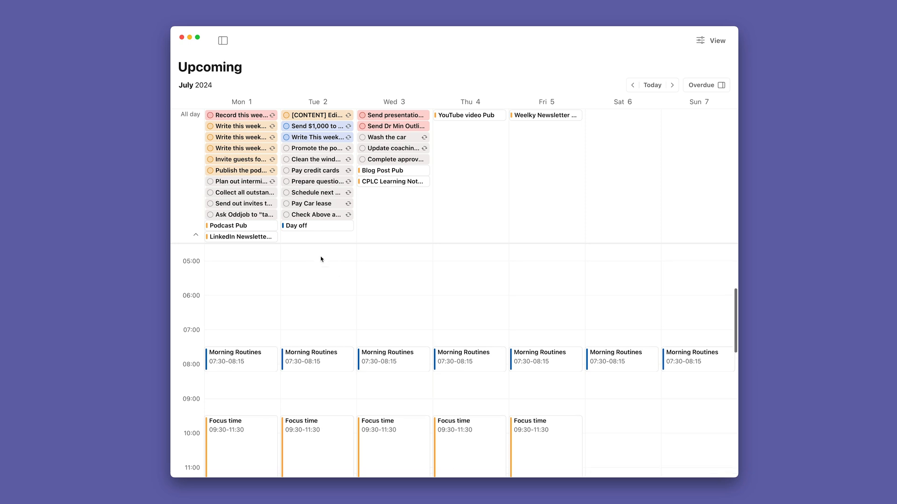
pyautogui.scroll(-3)
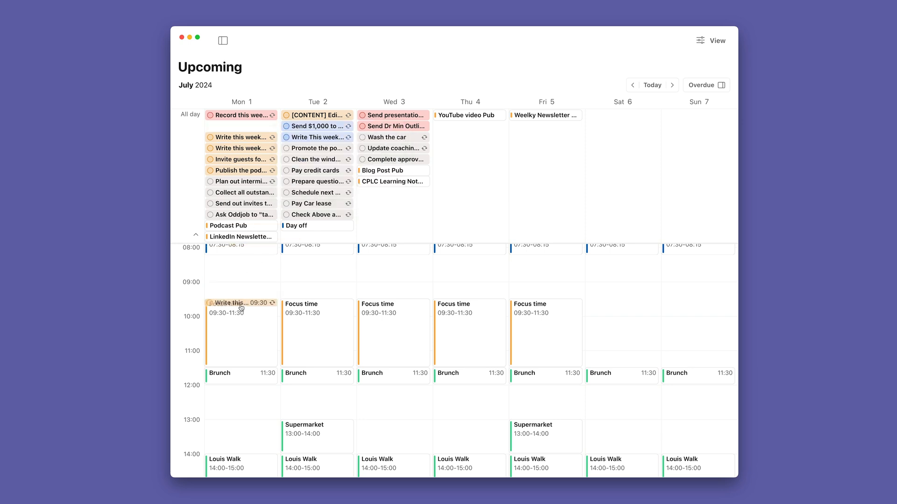
# Step: Drag two Monday all-day writing tasks into Monday morning slots around 10:00
pyautogui.moveTo(240, 303); pyautogui.dragTo(235, 309)
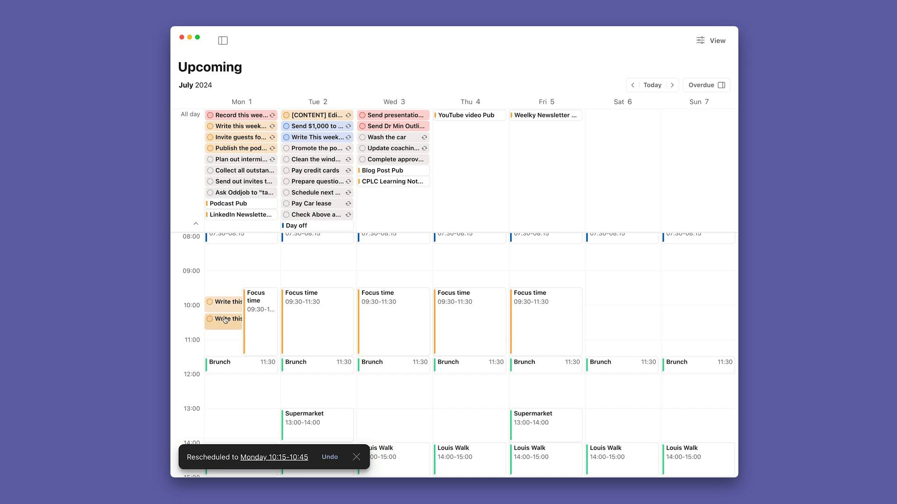
pyautogui.moveTo(224, 319); pyautogui.dragTo(232, 327)
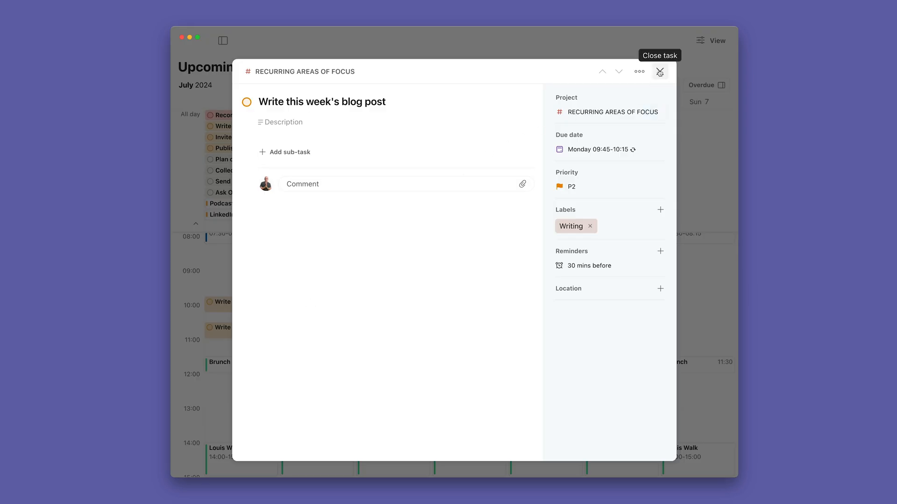
pyautogui.click(660, 71)
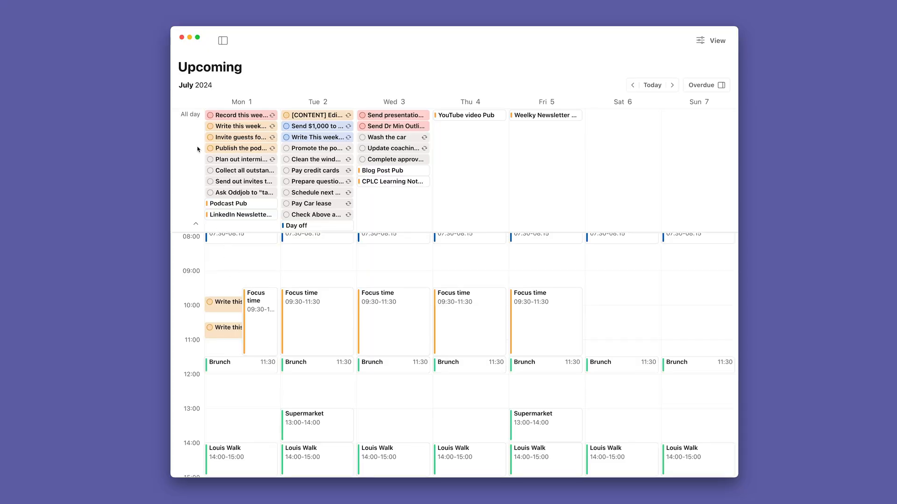
pyautogui.moveTo(272, 257)
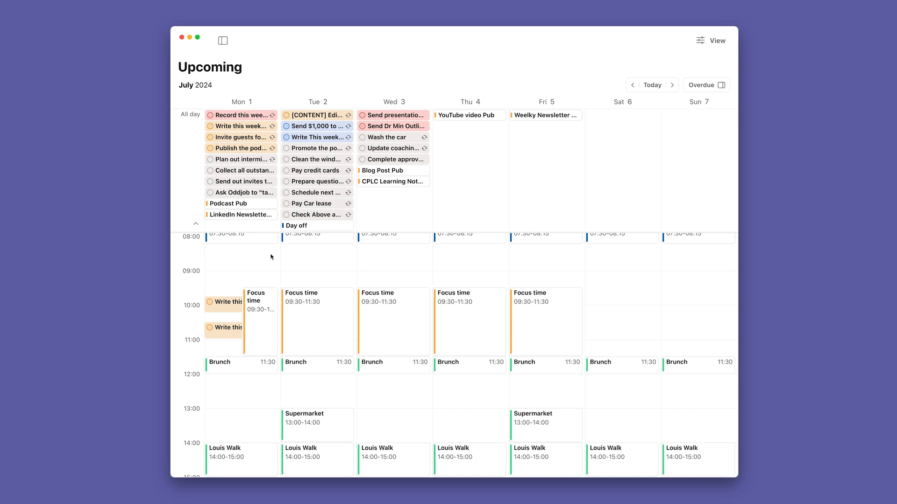
pyautogui.moveTo(197, 223)
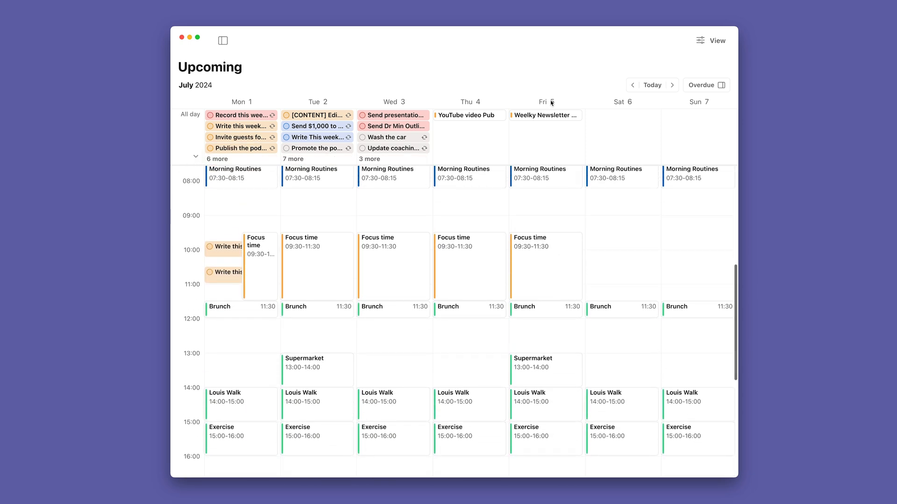
pyautogui.moveTo(441, 160)
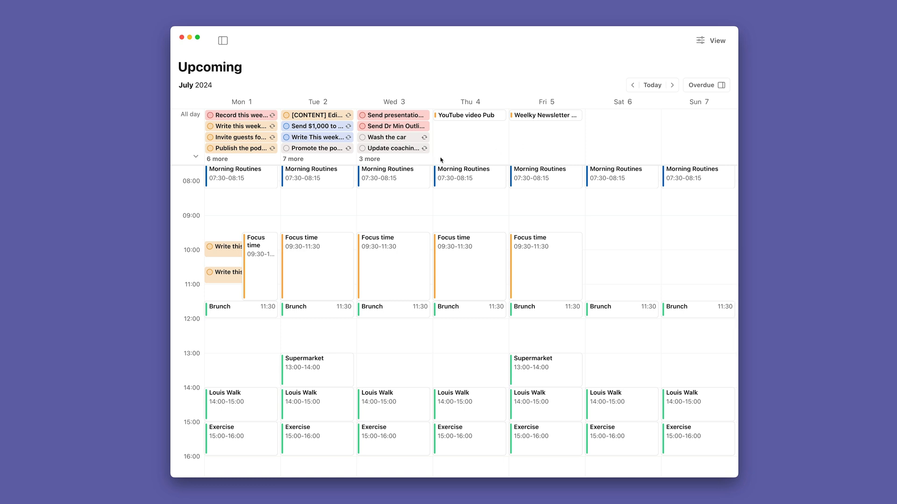
# Step: Preview a Wednesday task, then re-expand the All day section to list every task
pyautogui.scroll(-3)
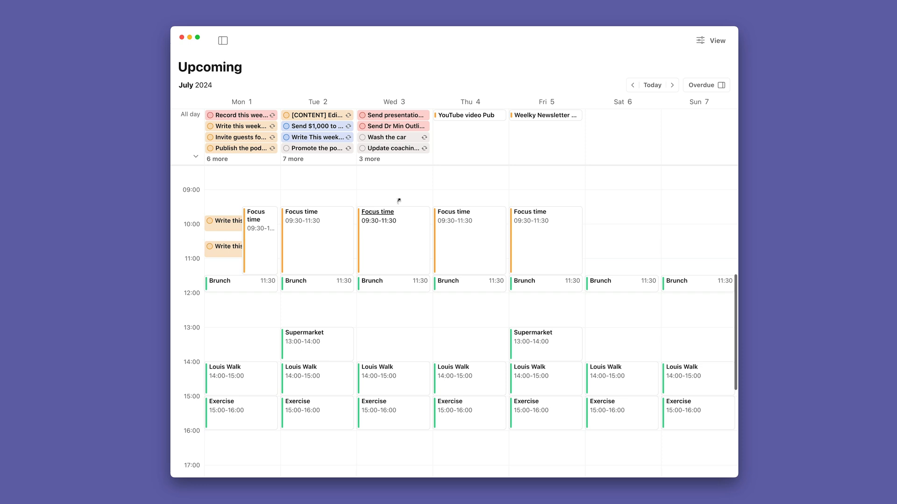
pyautogui.click(391, 115)
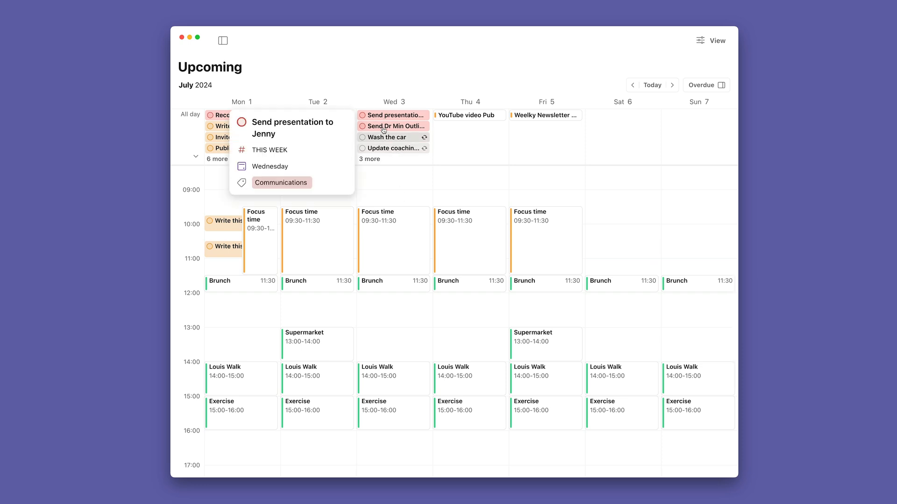
pyautogui.moveTo(196, 158)
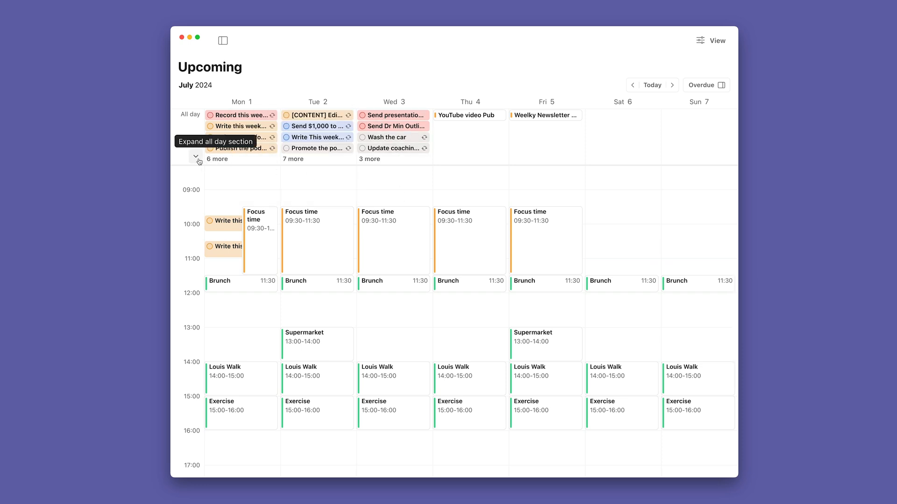
pyautogui.click(195, 156)
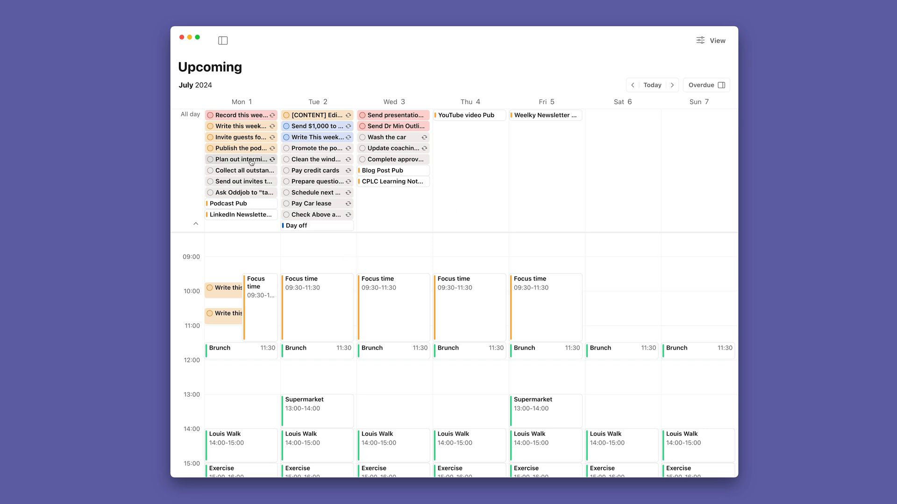
# Step: Move the Monday planning task onto Thursday's all-day row and scroll the calendar
pyautogui.moveTo(242, 159); pyautogui.dragTo(469, 114)
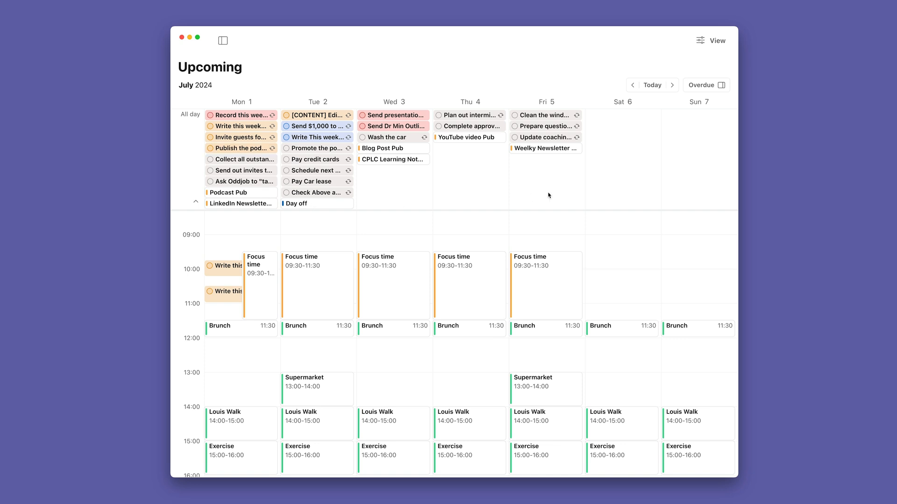
pyautogui.moveTo(413, 187)
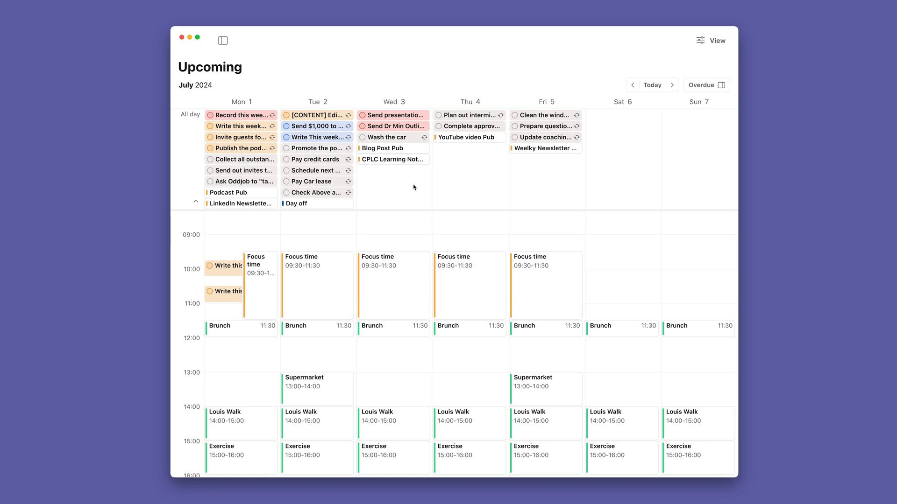
pyautogui.scroll(-3)
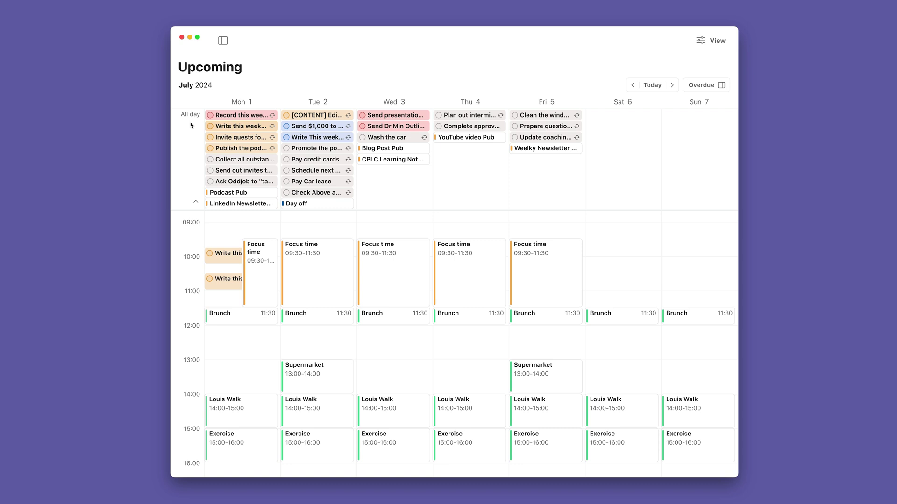
pyautogui.scroll(-3)
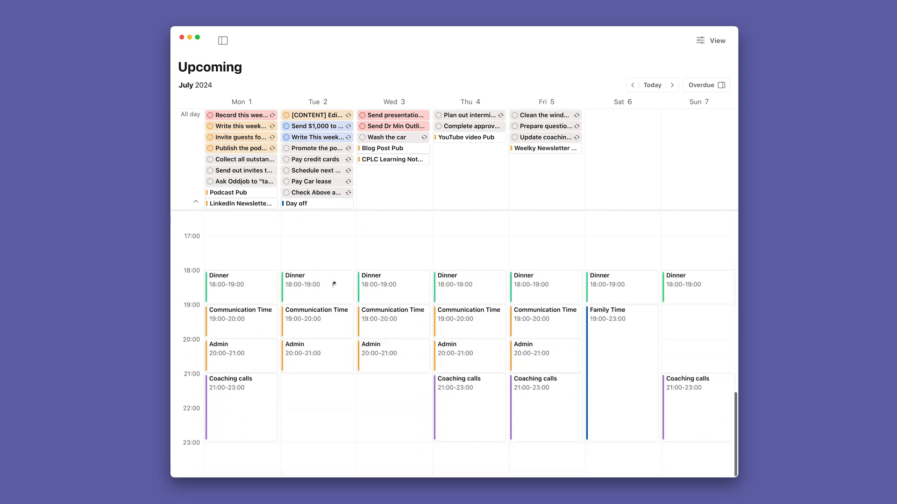
pyautogui.scroll(3)
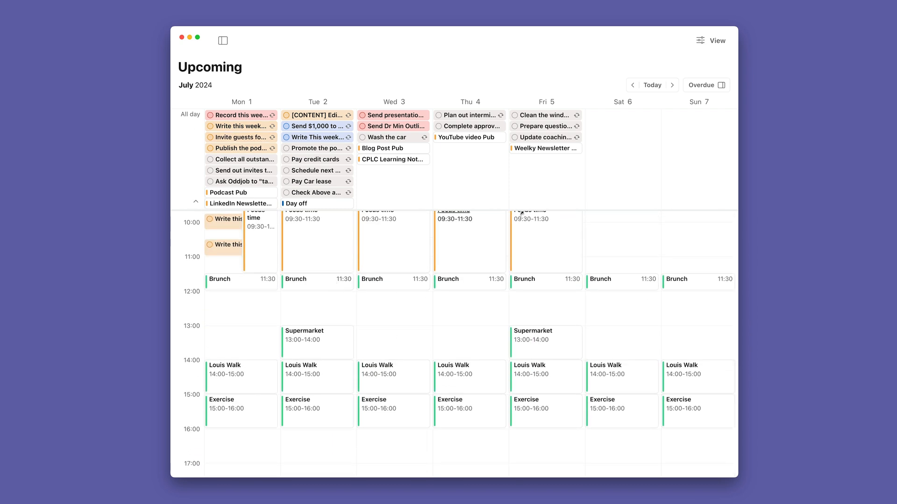
pyautogui.moveTo(706, 55)
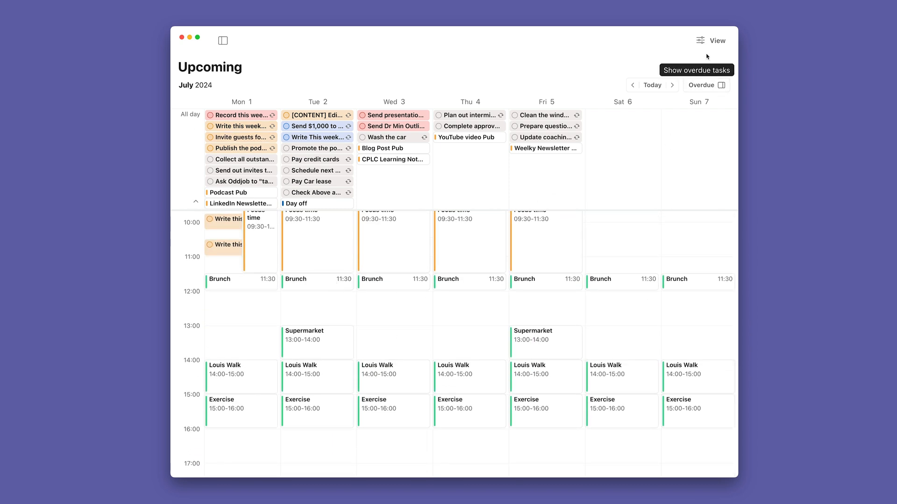
# Step: Cycle Upcoming through List, Board, Calendar and Month layouts, ending on Week
pyautogui.click(712, 41)
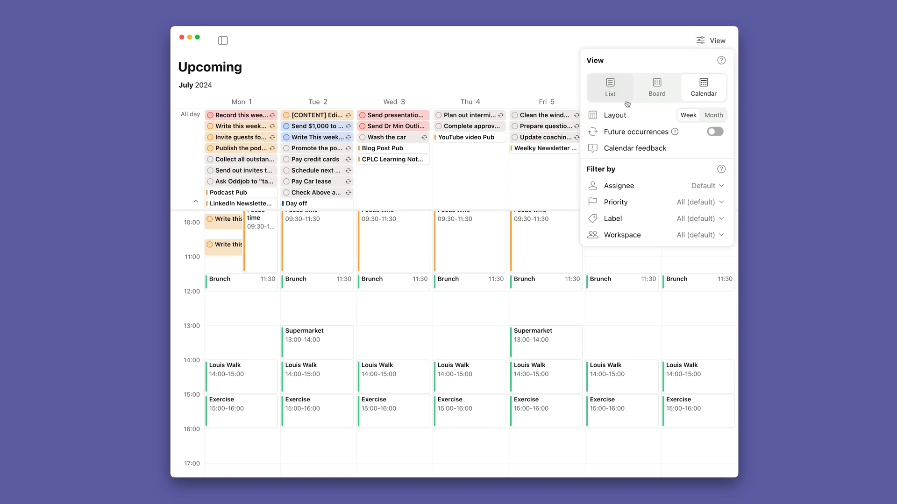
pyautogui.click(610, 87)
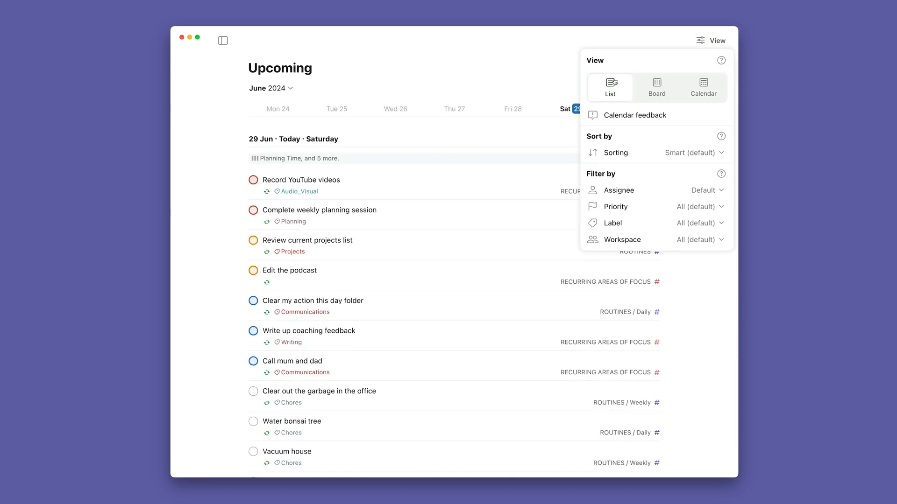
pyautogui.click(656, 87)
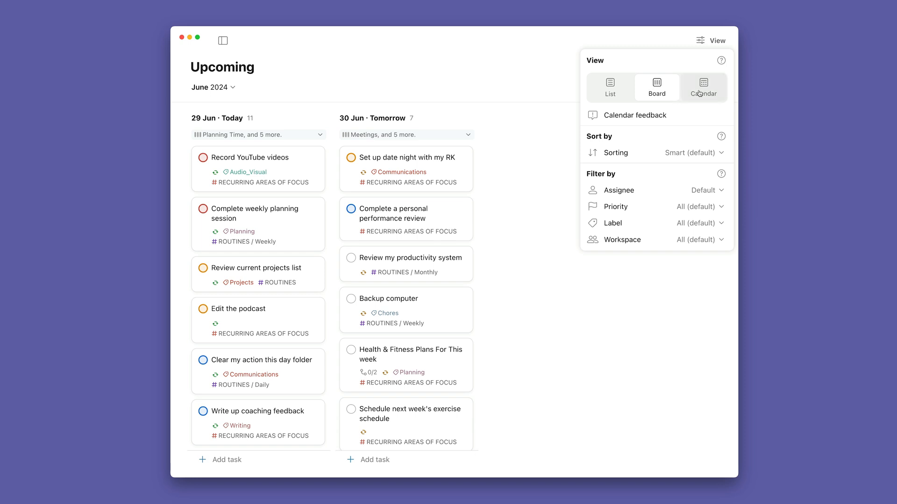
pyautogui.click(703, 87)
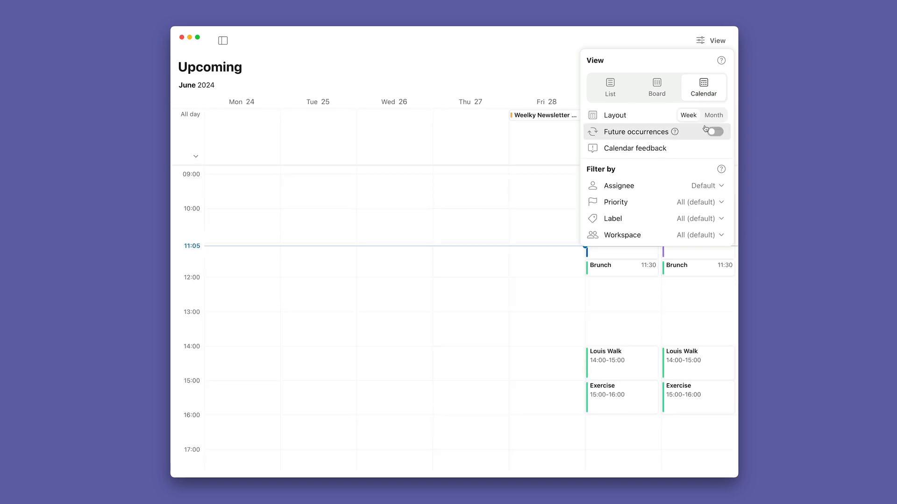
pyautogui.click(714, 115)
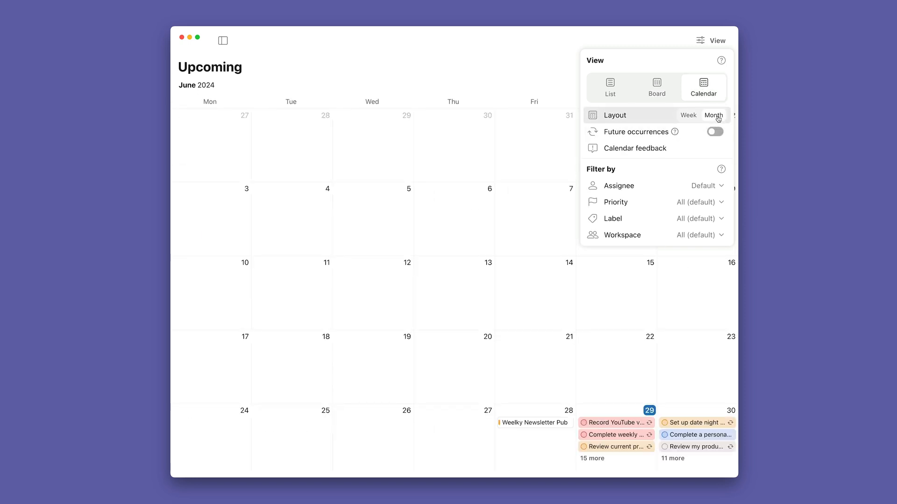
pyautogui.click(688, 115)
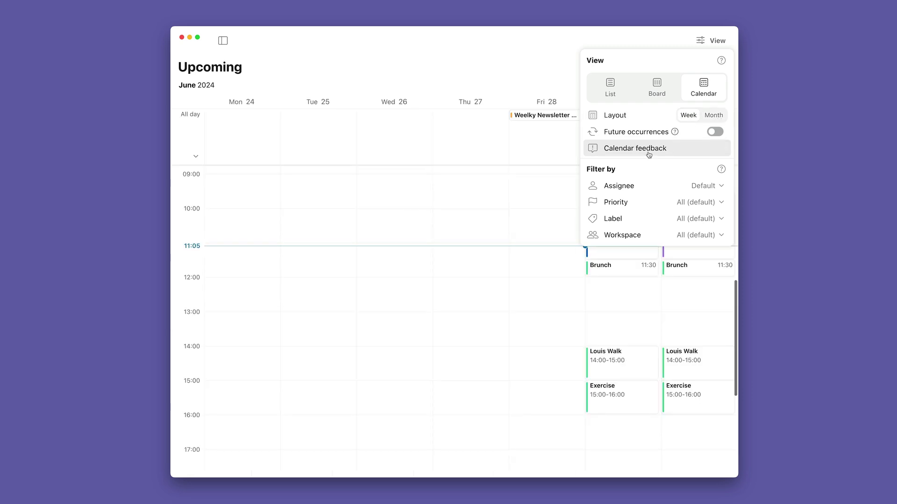
pyautogui.moveTo(548, 58)
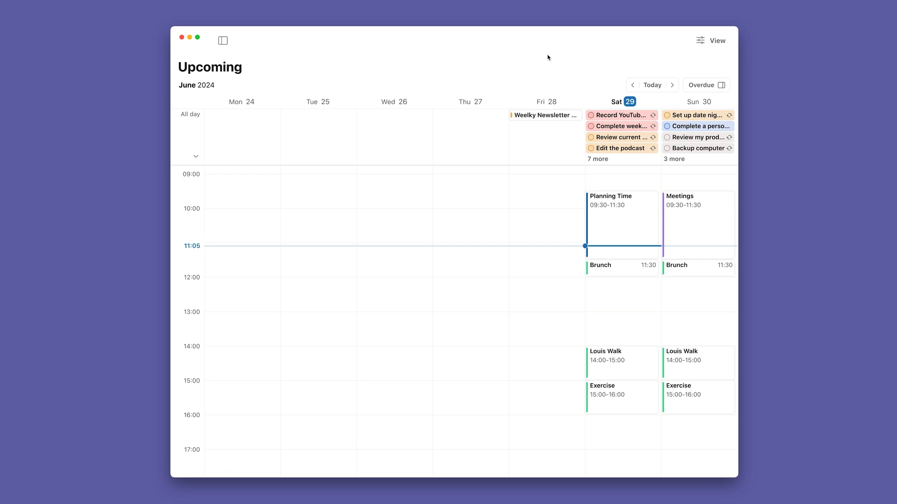
pyautogui.moveTo(674, 78)
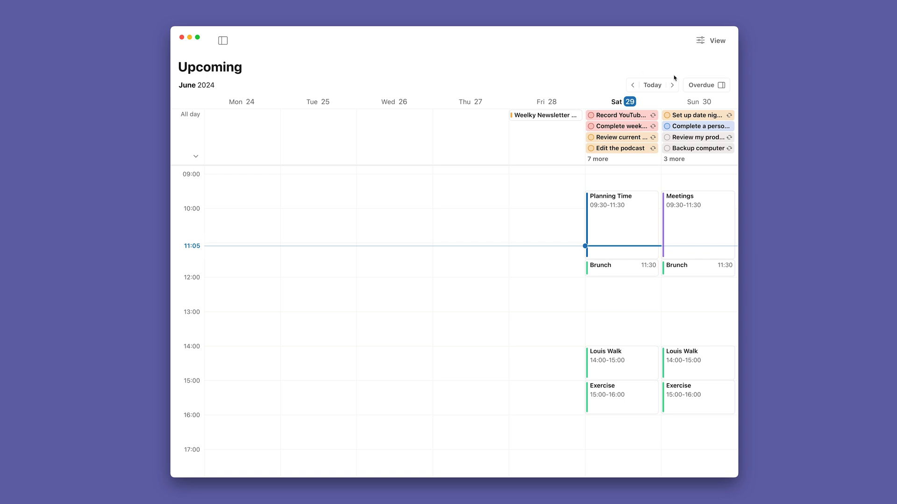
# Step: Advance the Upcoming calendar one week to July 1–7
pyautogui.click(673, 85)
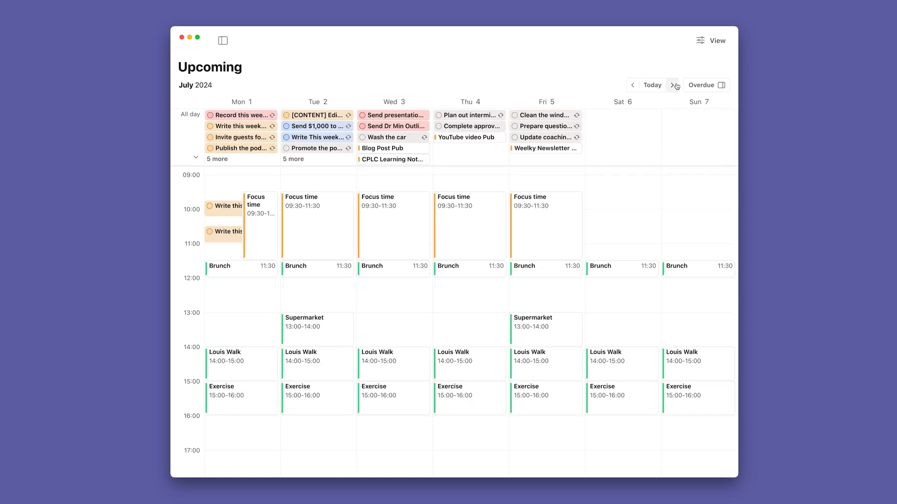